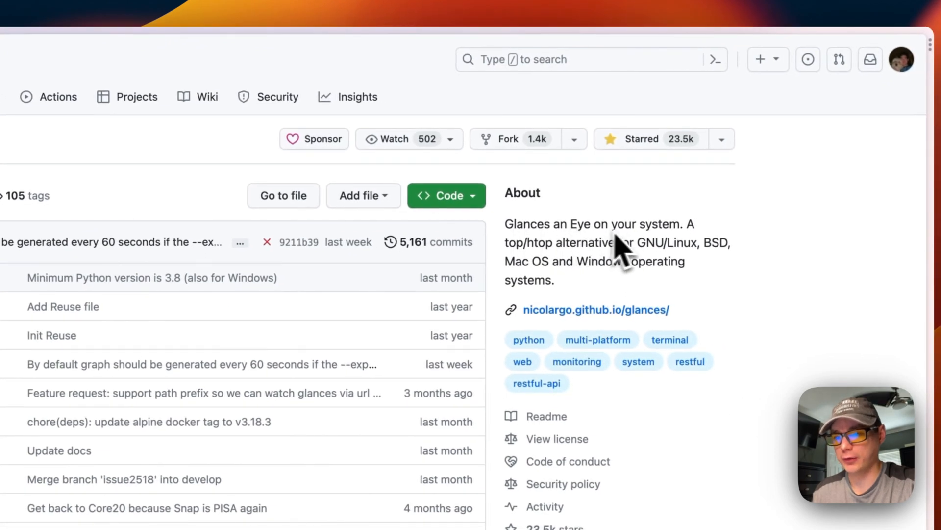
pyautogui.moveTo(522, 270)
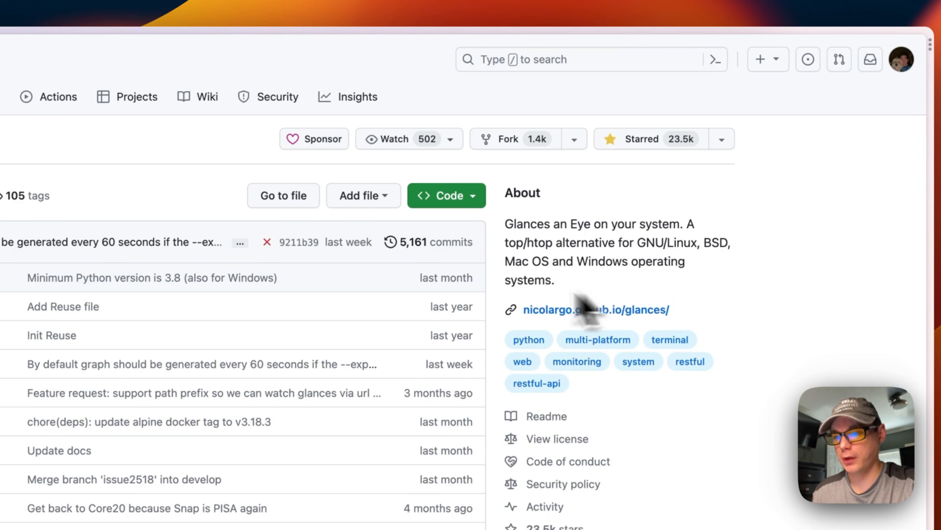
# Scroll through the Glances README on GitHub to review its features and install notes
pyautogui.scroll(-3)
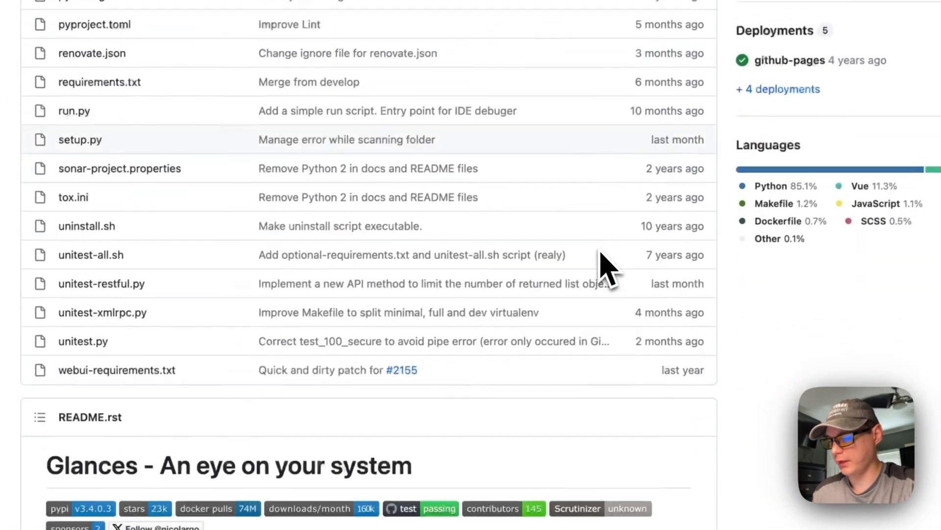
pyautogui.scroll(-3)
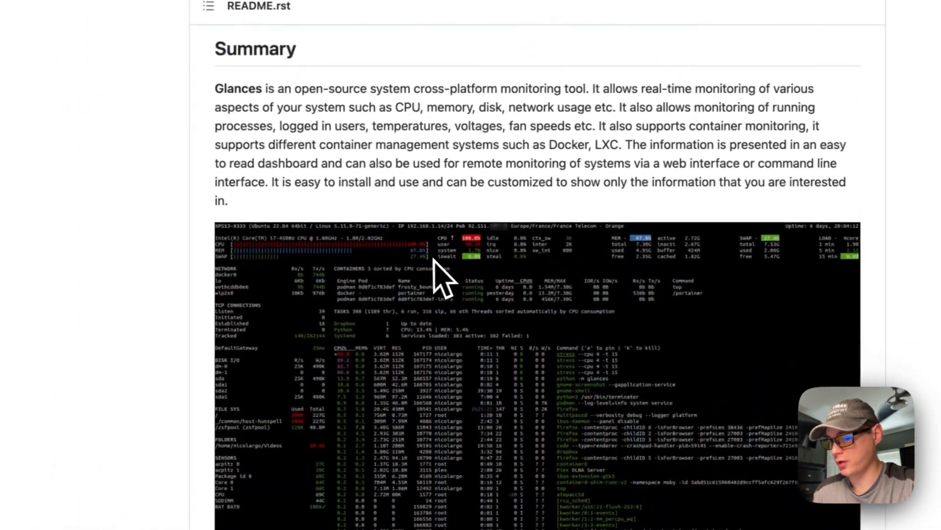
pyautogui.scroll(-3)
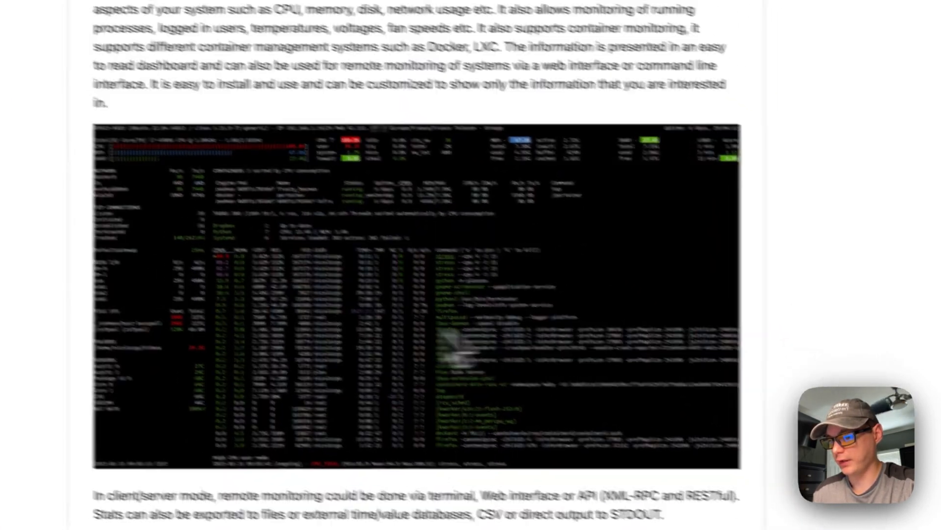
pyautogui.scroll(-3)
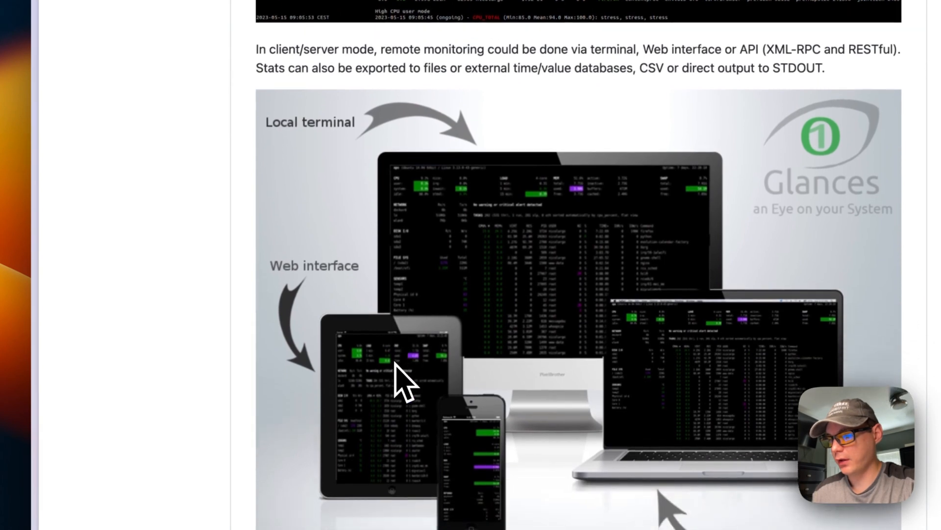
pyautogui.scroll(3)
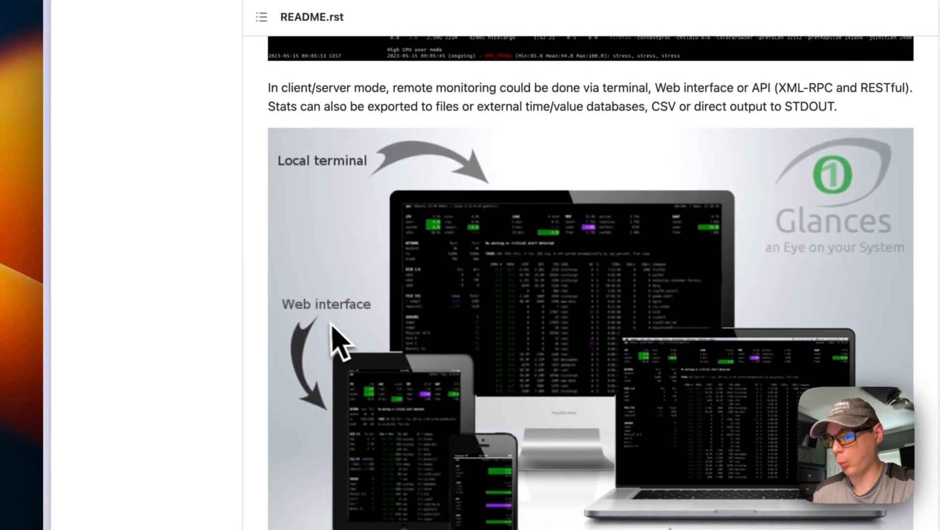
pyautogui.scroll(-3)
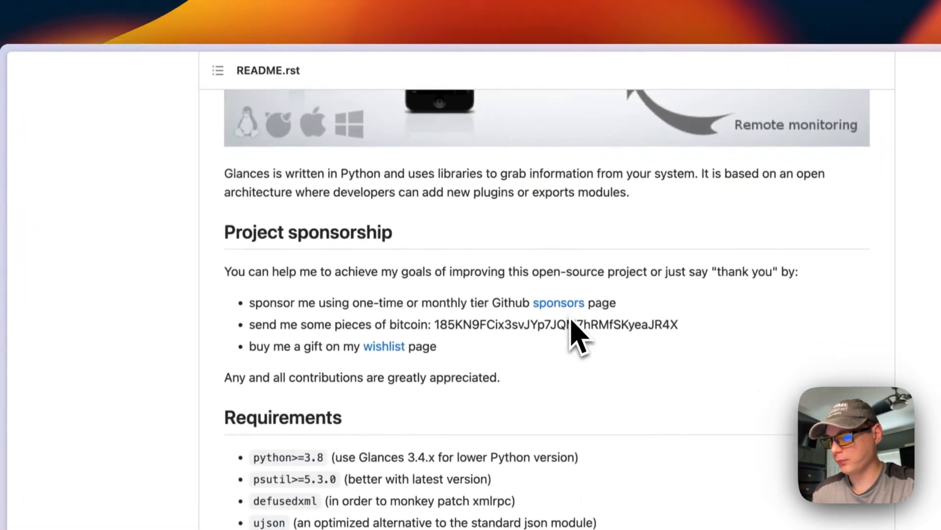
pyautogui.scroll(-3)
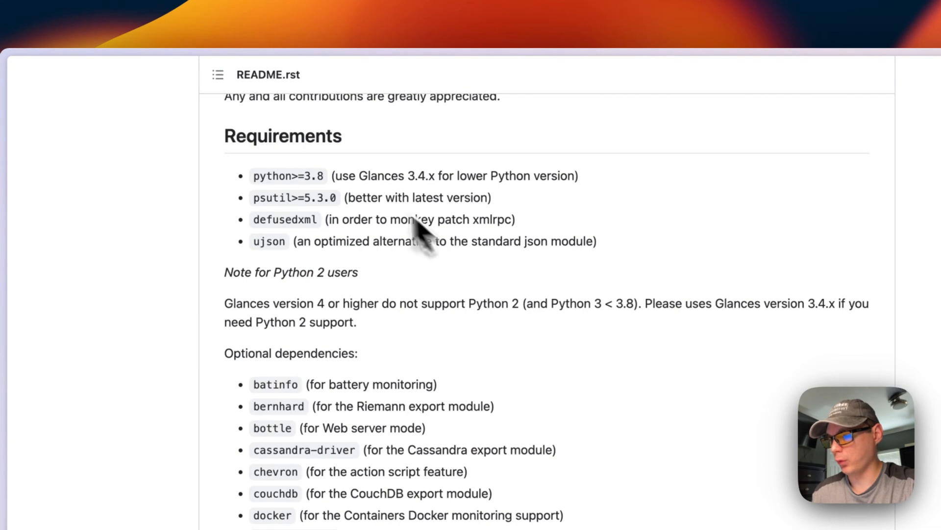
pyautogui.scroll(-3)
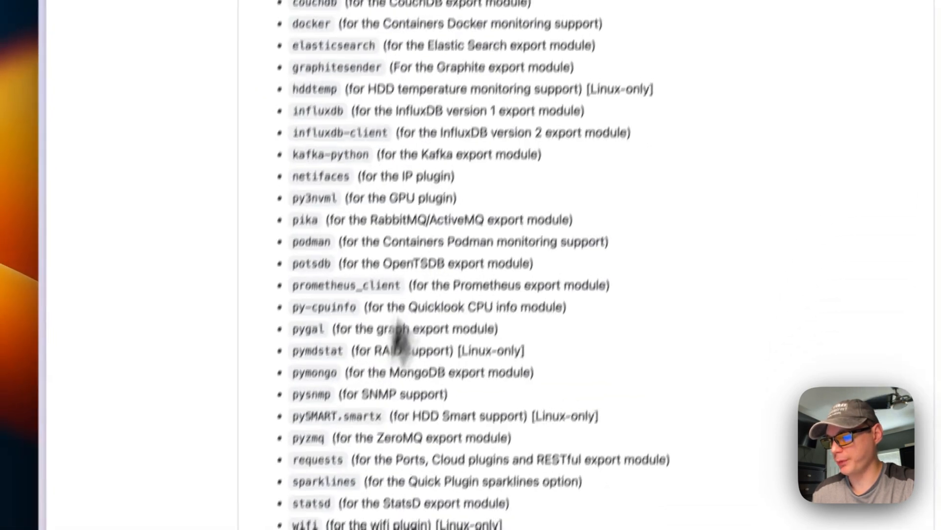
pyautogui.scroll(3)
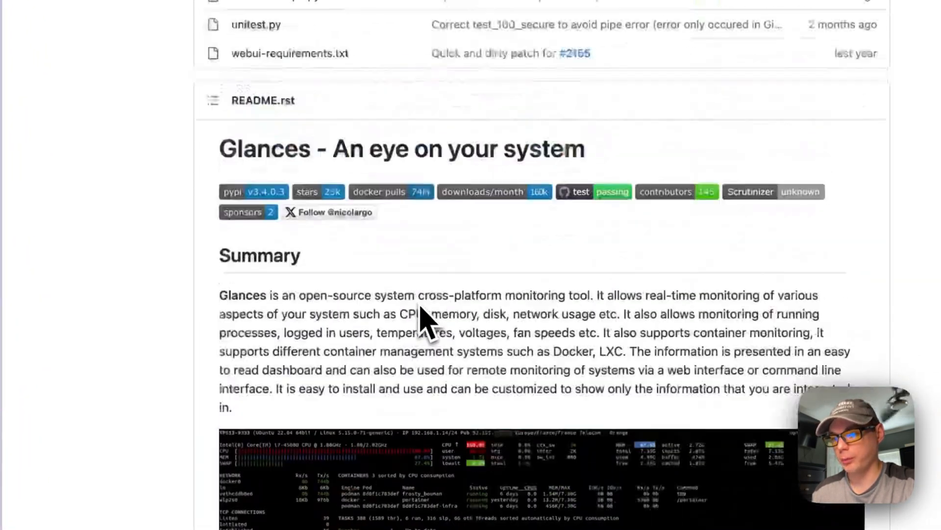
pyautogui.scroll(3)
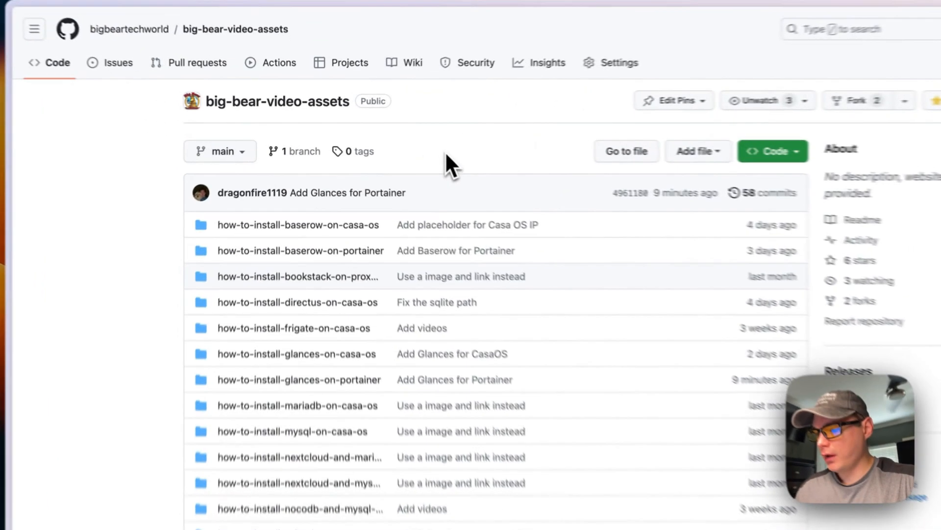
# Open the how-to-install-glances-on-portainer folder in the big-bear-video-assets repository
pyautogui.scroll(-3)
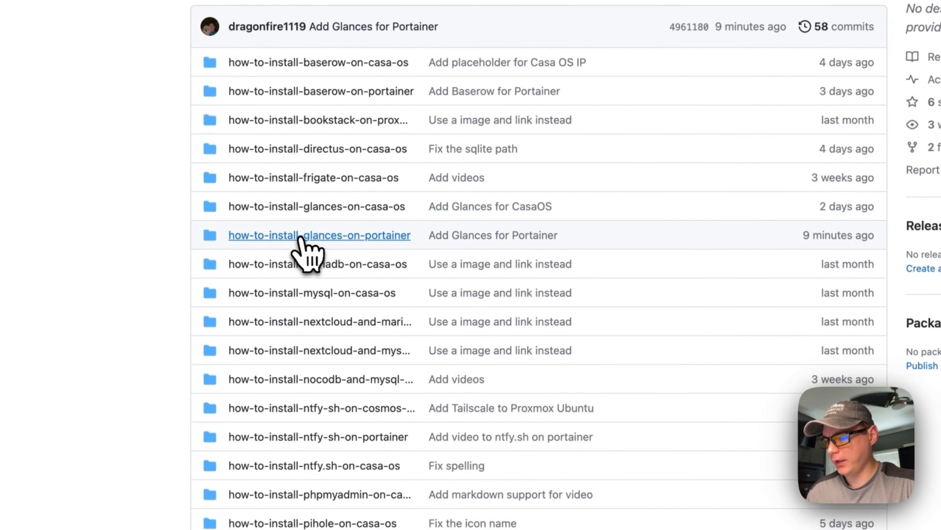
pyautogui.moveTo(318, 234)
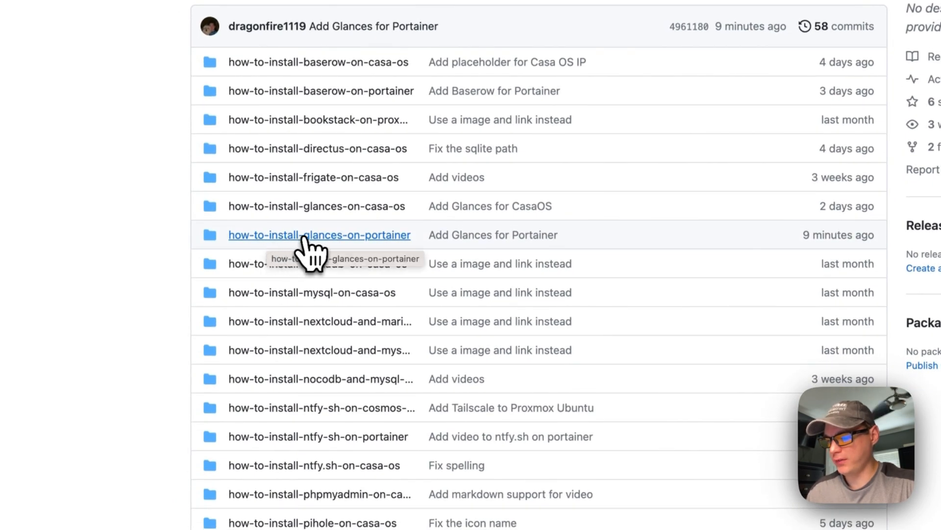
pyautogui.click(318, 234)
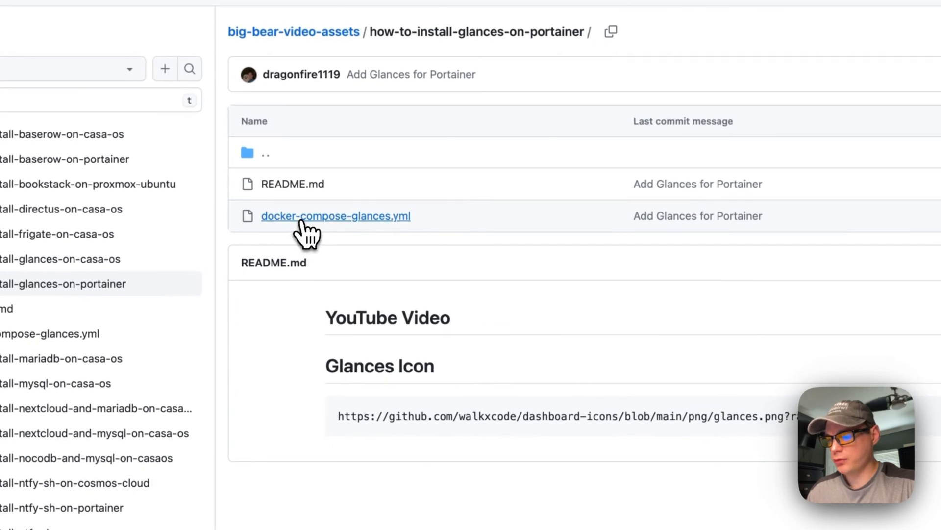
# Open docker-compose-glances.yml and highlight the nicolargo/glances image tag and Docker socket path
pyautogui.click(335, 216)
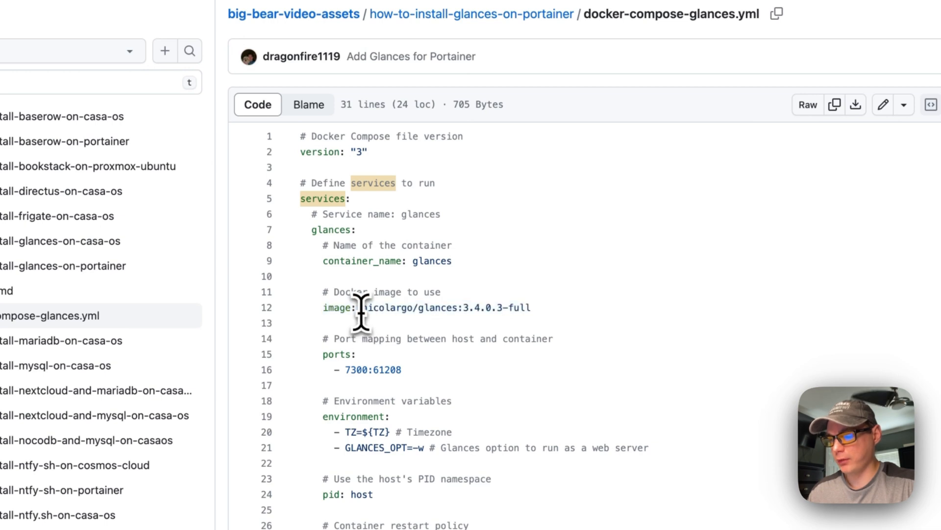
pyautogui.doubleClick(408, 307)
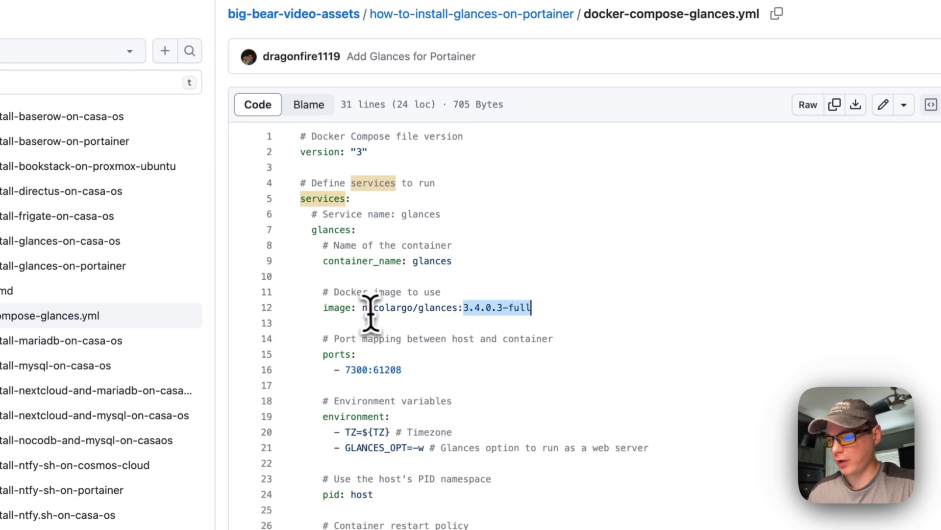
pyautogui.doubleClick(409, 307)
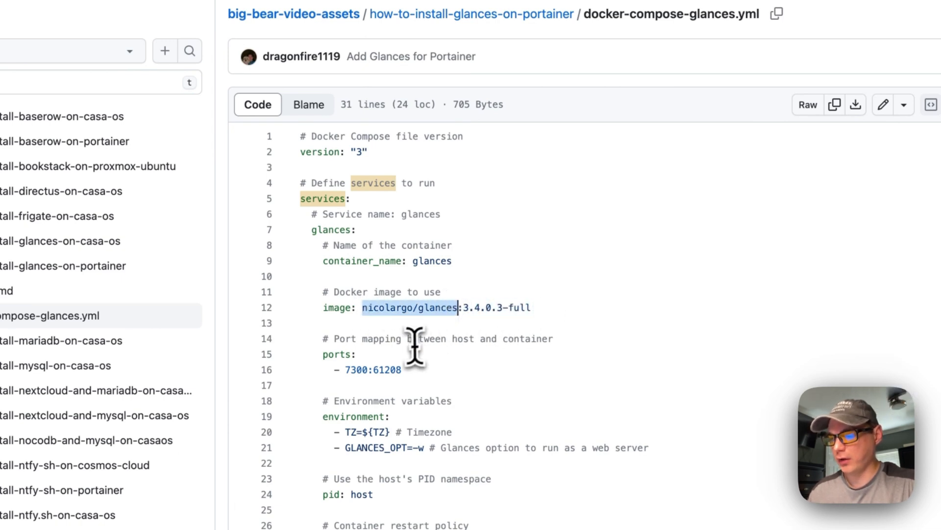
pyautogui.moveTo(411, 336)
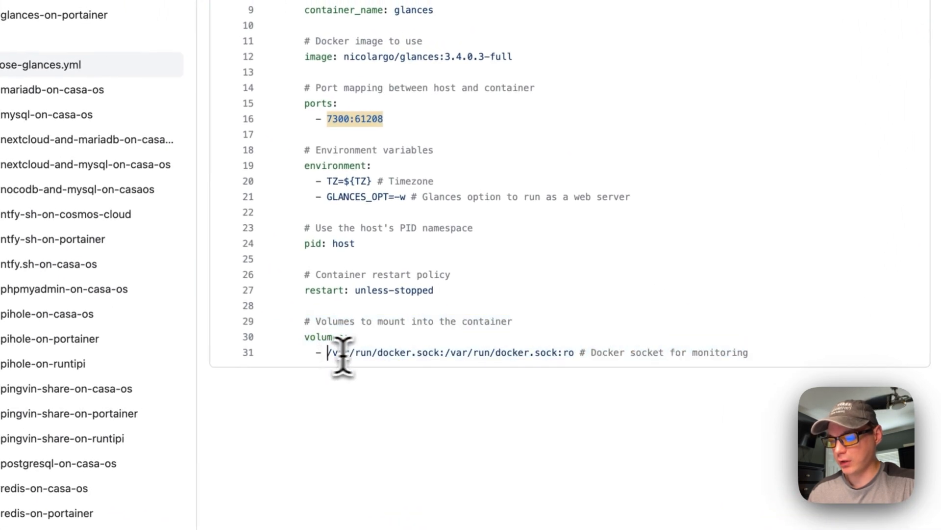
pyautogui.moveTo(413, 360)
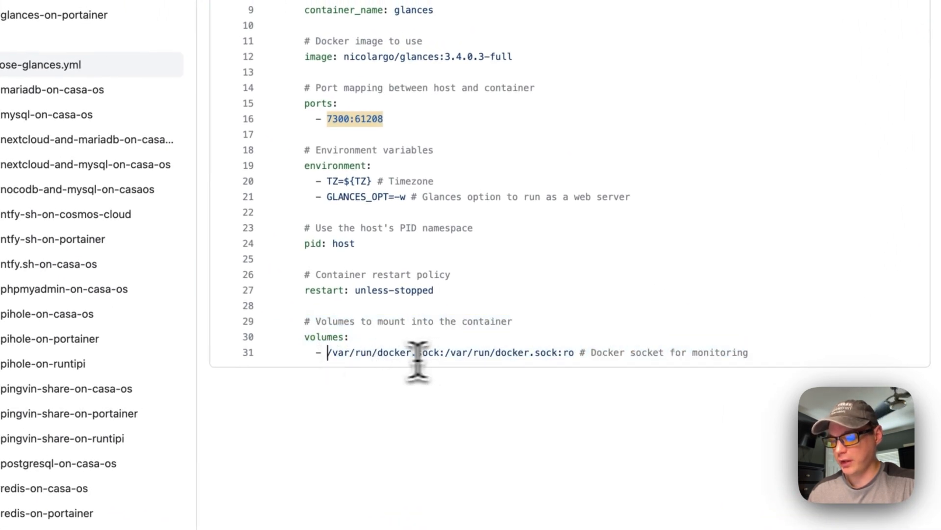
pyautogui.doubleClick(373, 352)
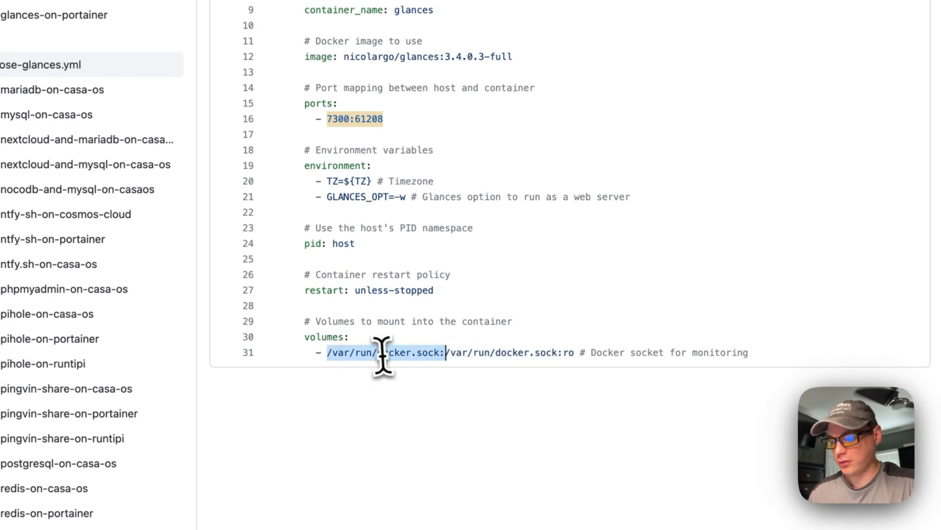
pyautogui.moveTo(492, 175)
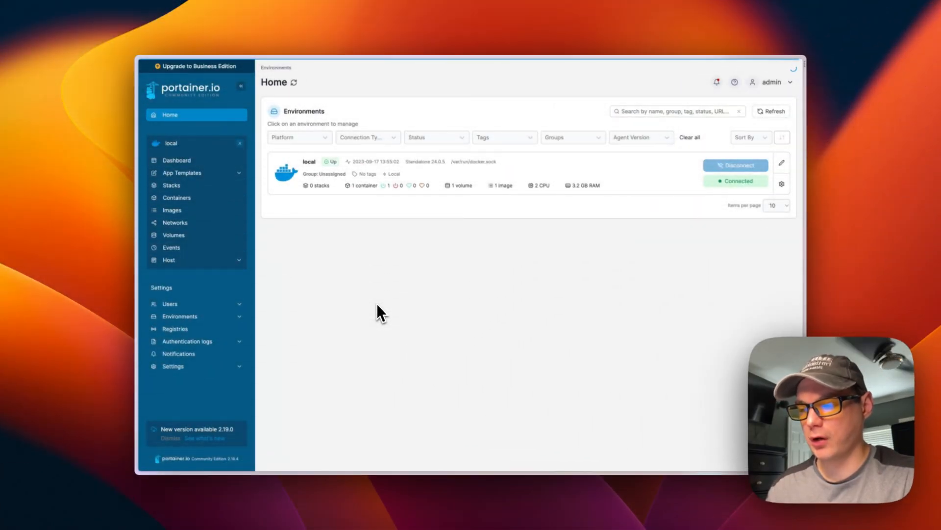
pyautogui.moveTo(273, 216)
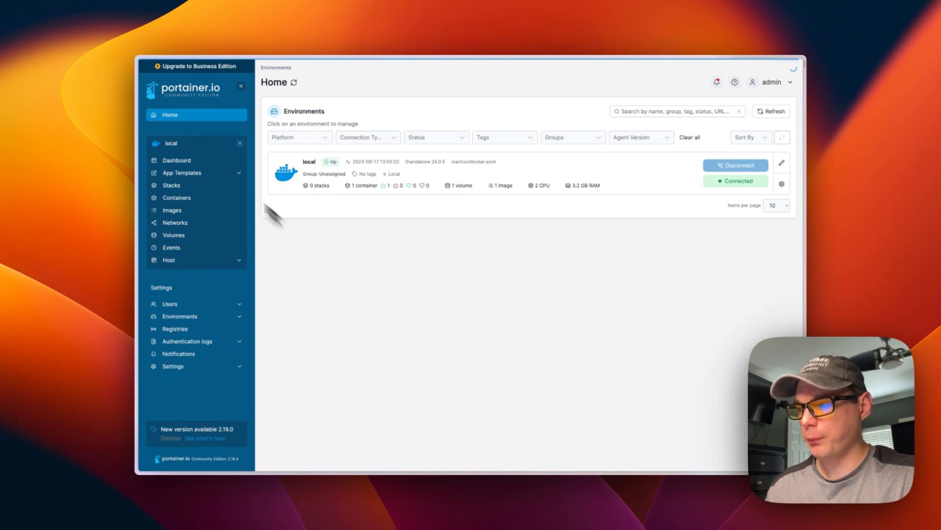
# Open the local environment's dashboard and go to its empty Stacks page
pyautogui.click(309, 169)
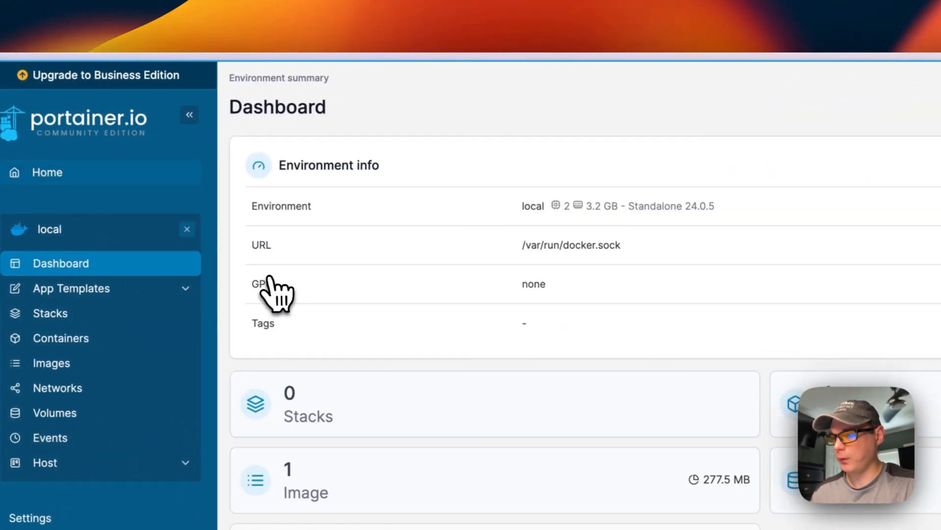
pyautogui.scroll(-3)
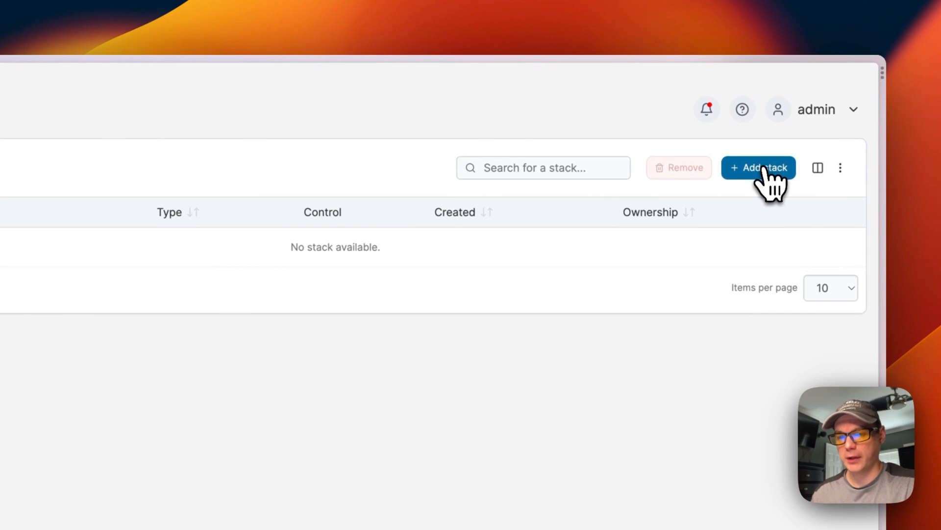
# Create a stack named 'glances-stack' from the compose file and deploy it
pyautogui.click(758, 168)
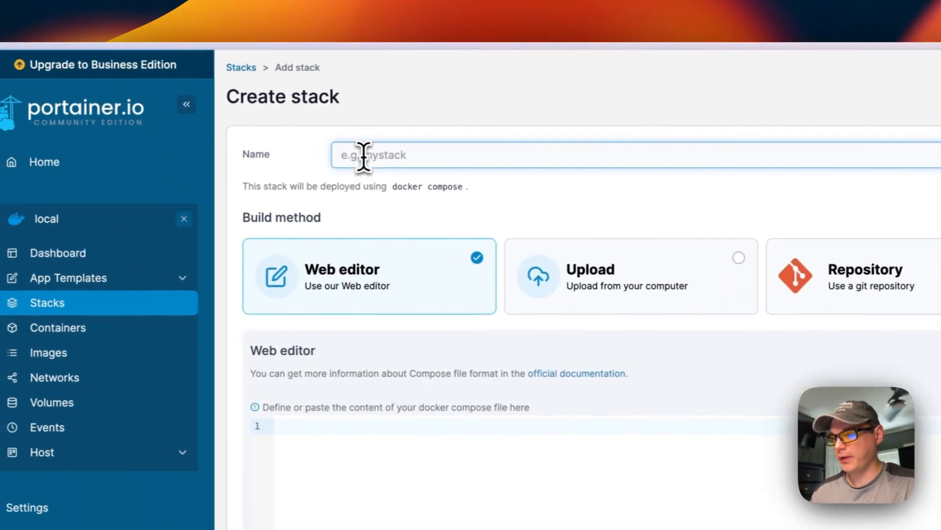
pyautogui.write('glances')
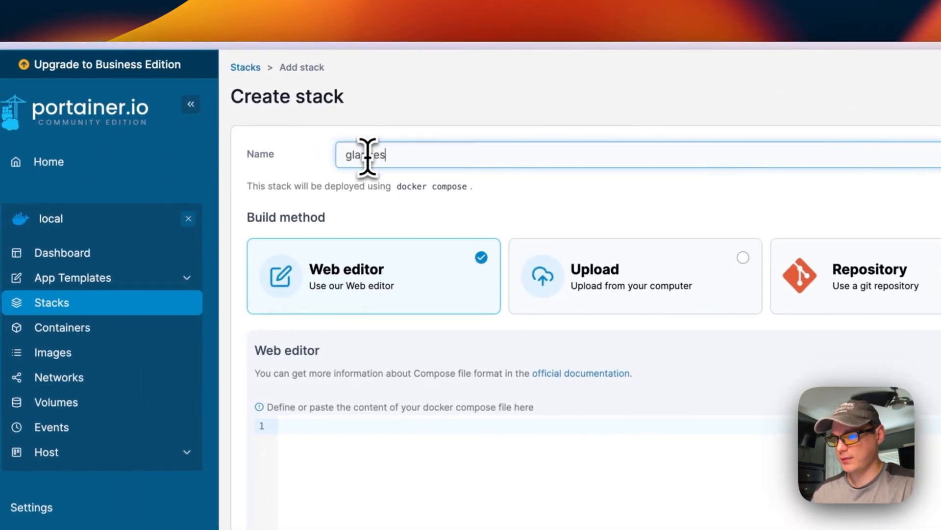
pyautogui.write('-stack')
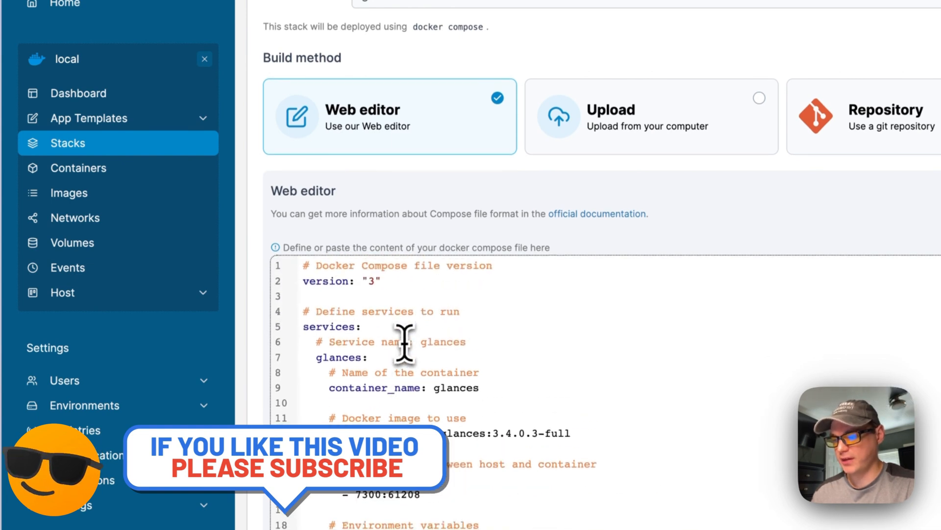
pyautogui.scroll(-3)
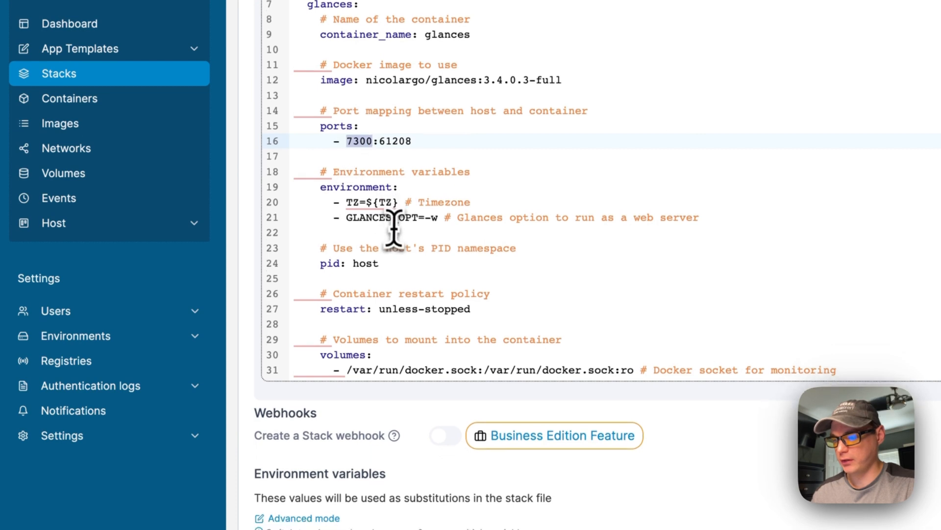
pyautogui.scroll(-3)
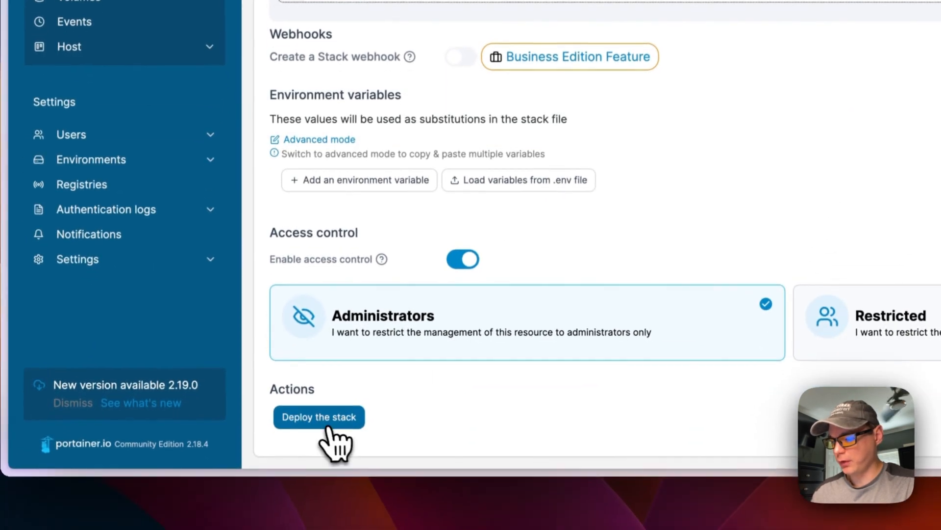
pyautogui.click(319, 417)
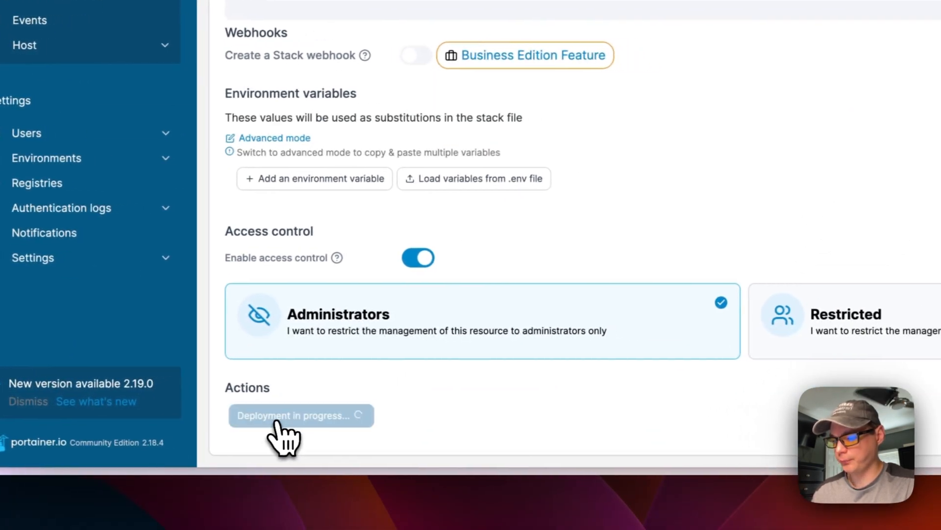
pyautogui.moveTo(547, 235)
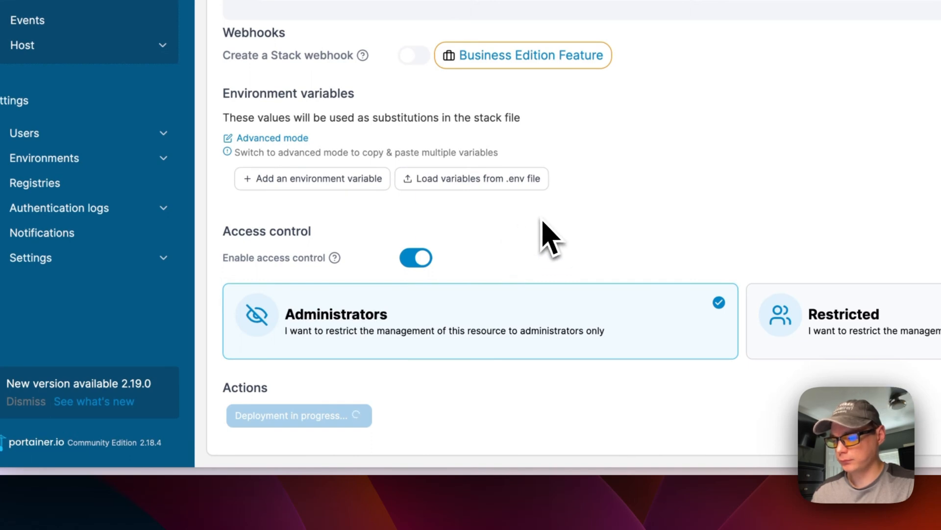
pyautogui.scroll(3)
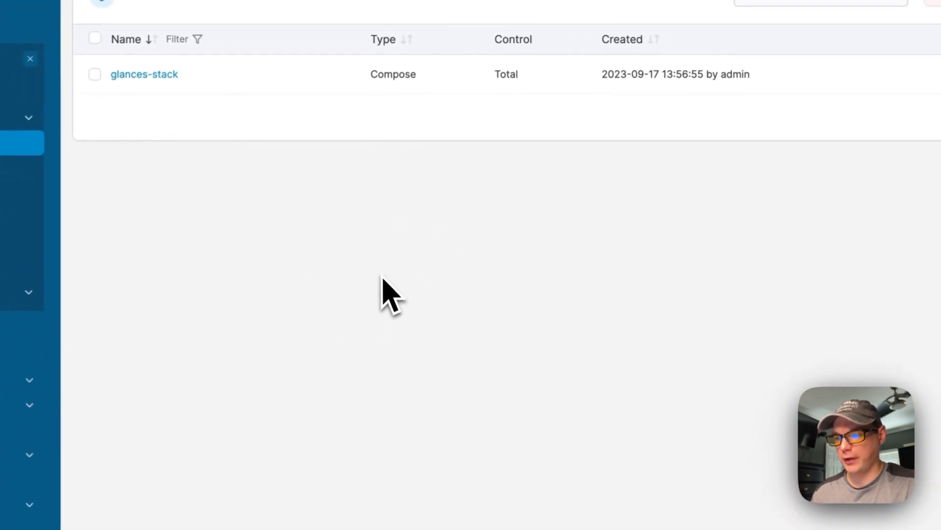
pyautogui.moveTo(579, 280)
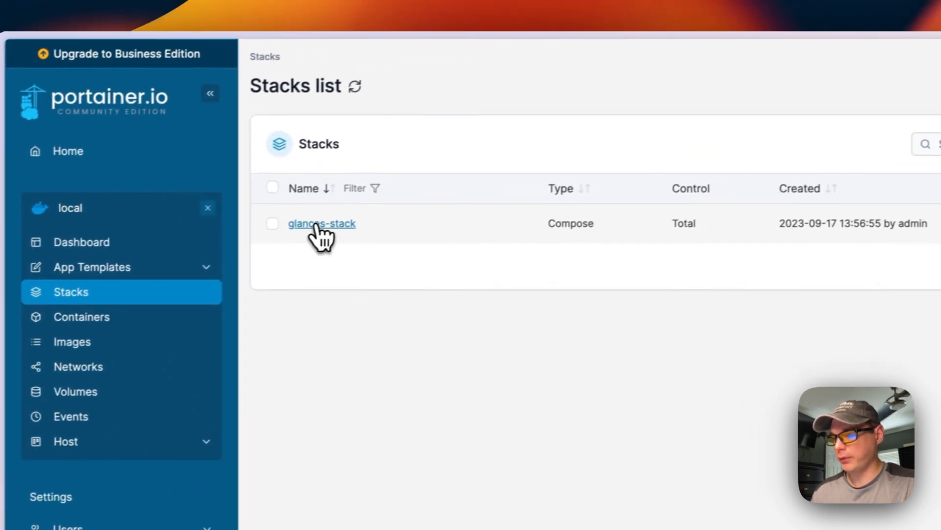
# View glances-stack's compose file in the Editor and preview 'Update the stack' with re-pull image enabled
pyautogui.click(322, 223)
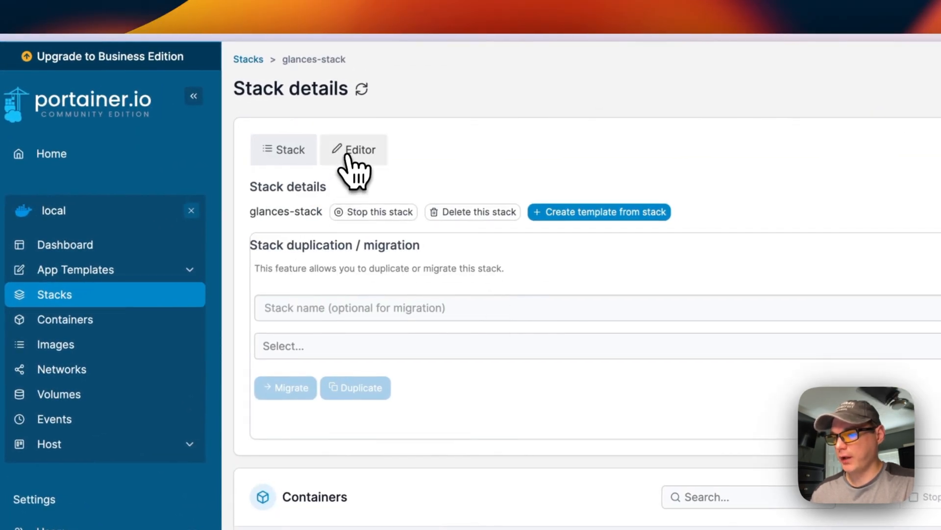
pyautogui.click(354, 149)
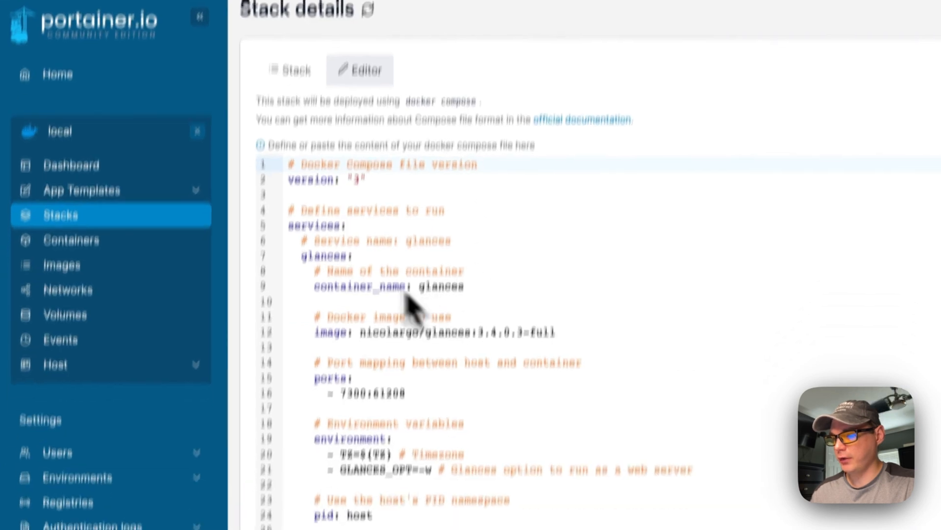
pyautogui.scroll(-3)
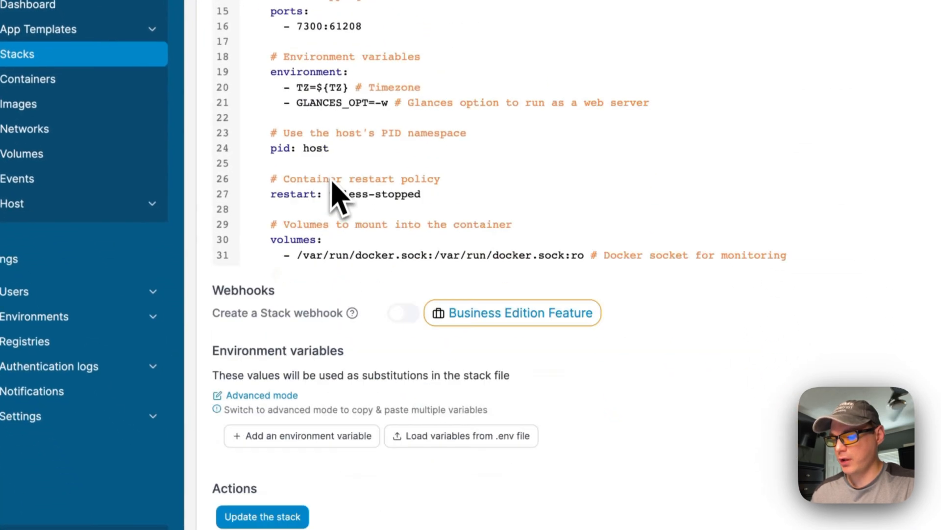
pyautogui.click(262, 515)
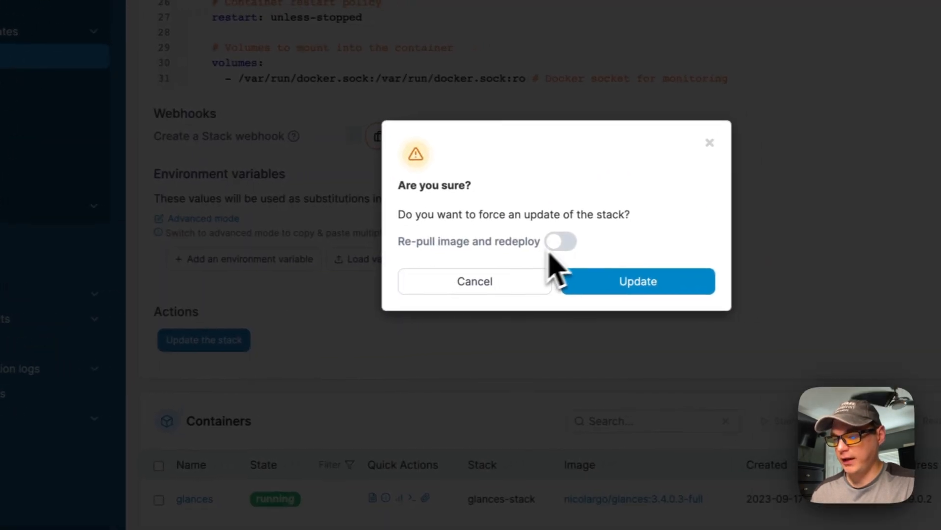
pyautogui.click(560, 241)
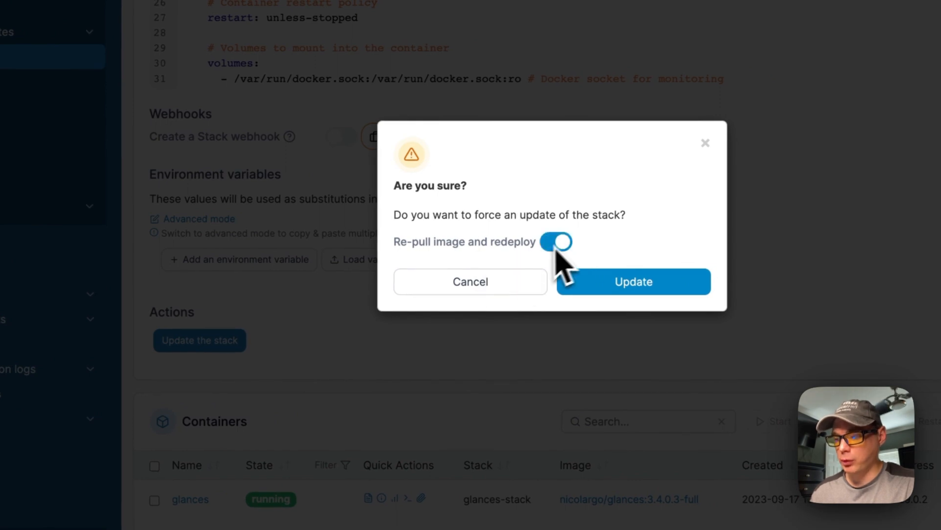
pyautogui.moveTo(534, 271)
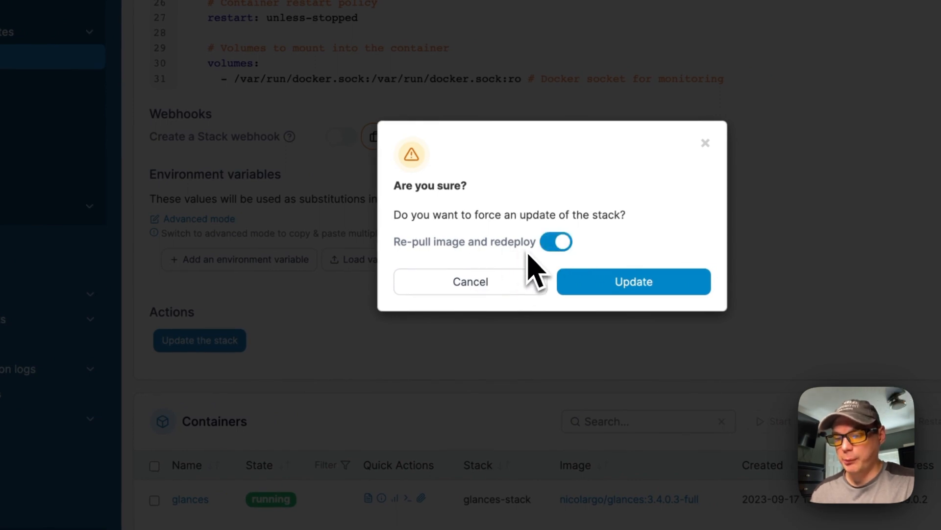
pyautogui.moveTo(328, 216)
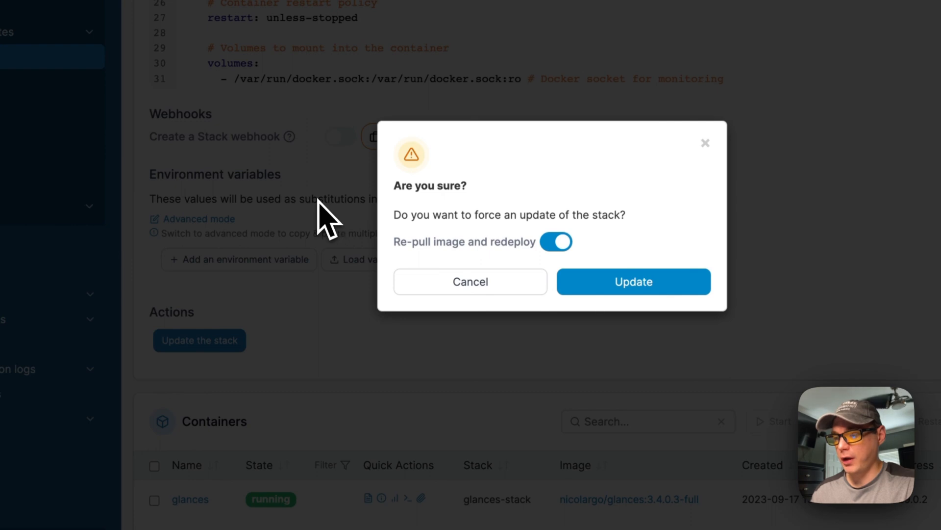
pyautogui.moveTo(492, 288)
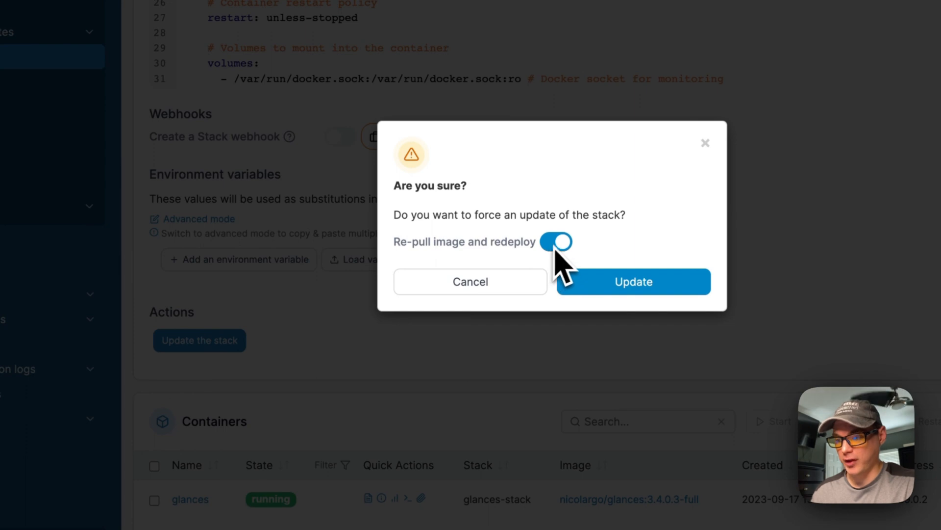
pyautogui.moveTo(527, 353)
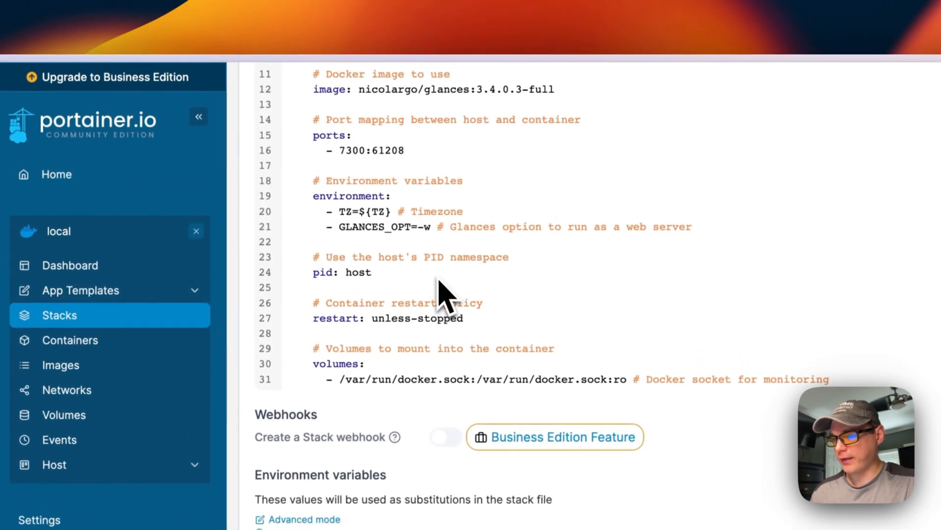
pyautogui.scroll(-3)
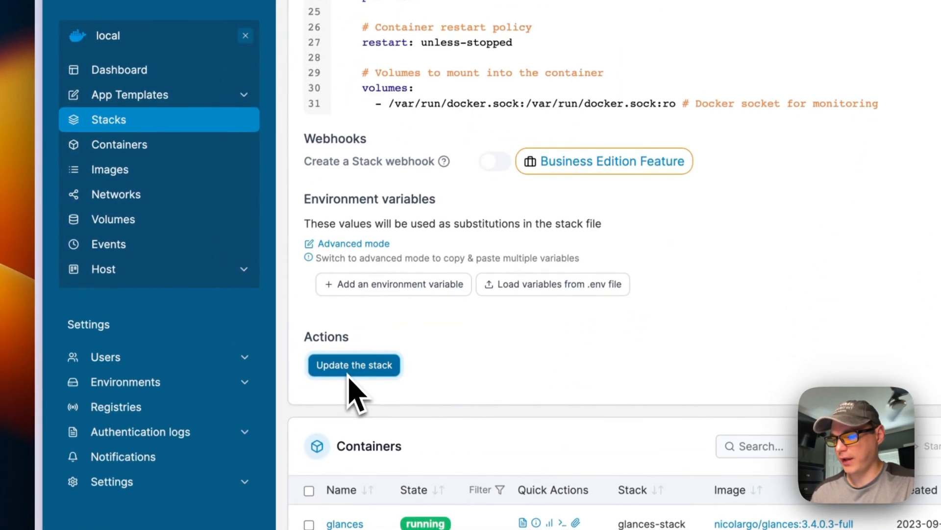
# Review the glances container's port 7300→61208 mapping, Docker socket volume and glances-stack_default network
pyautogui.click(353, 365)
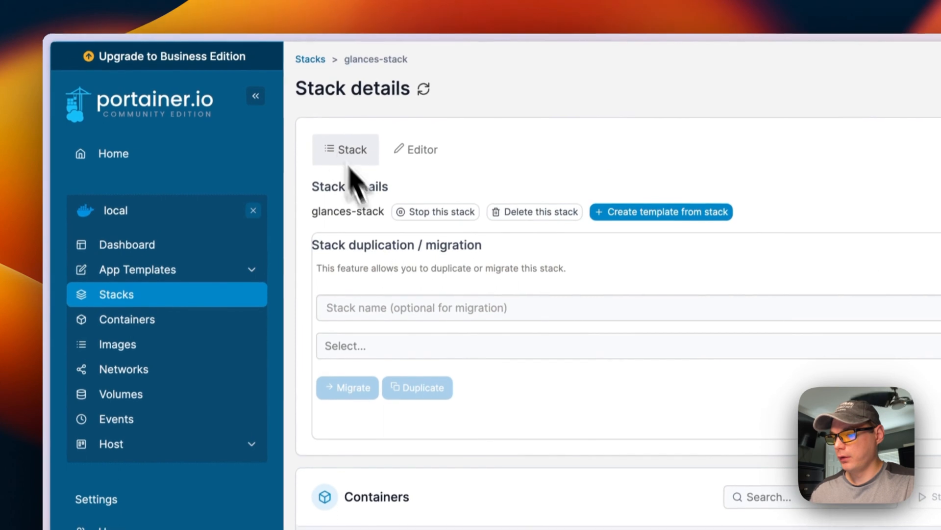
pyautogui.scroll(-3)
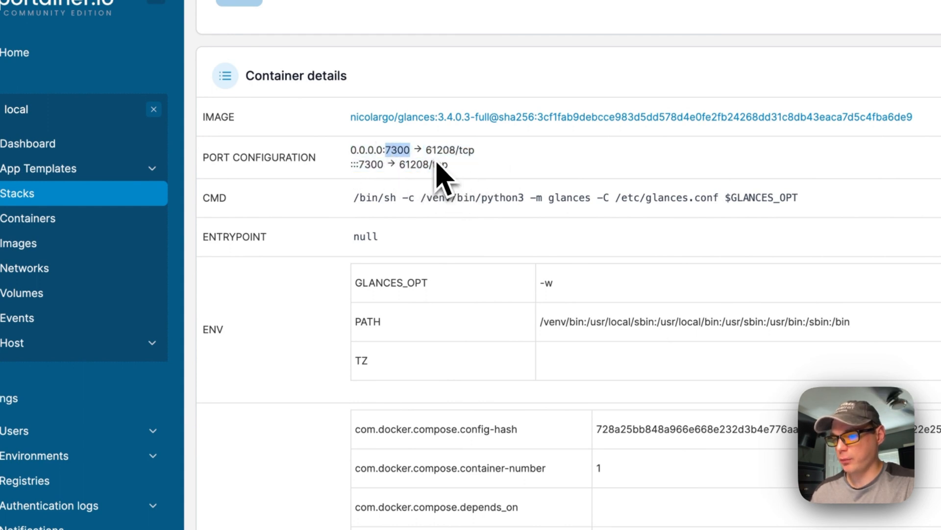
pyautogui.moveTo(447, 192)
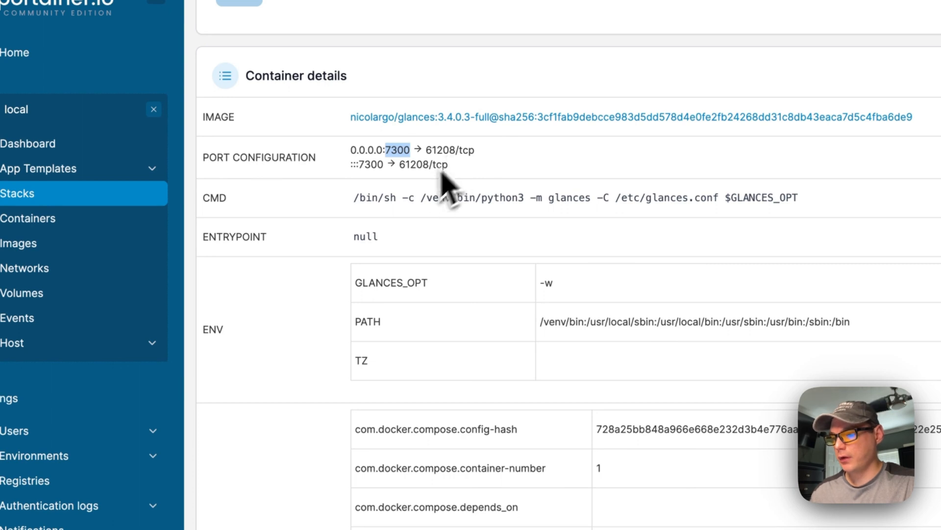
pyautogui.scroll(-3)
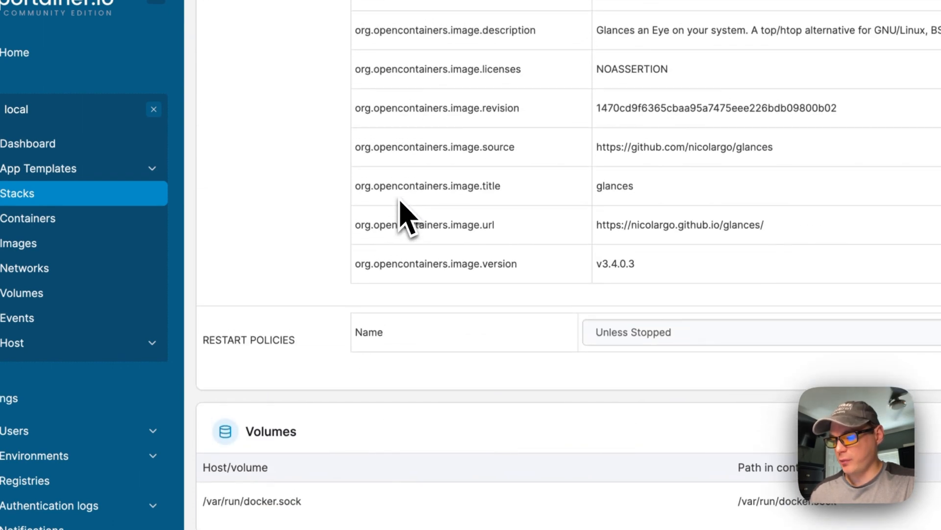
pyautogui.scroll(-3)
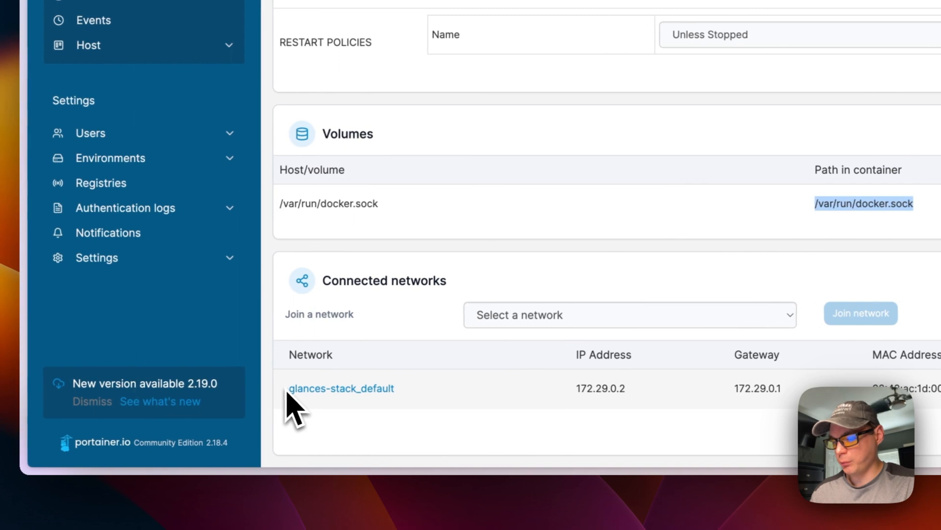
pyautogui.moveTo(342, 388)
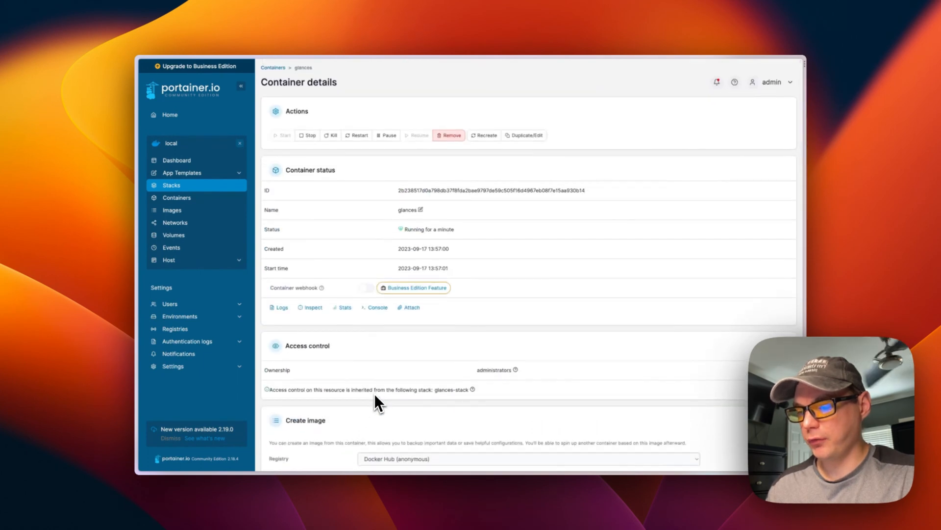
pyautogui.moveTo(384, 348)
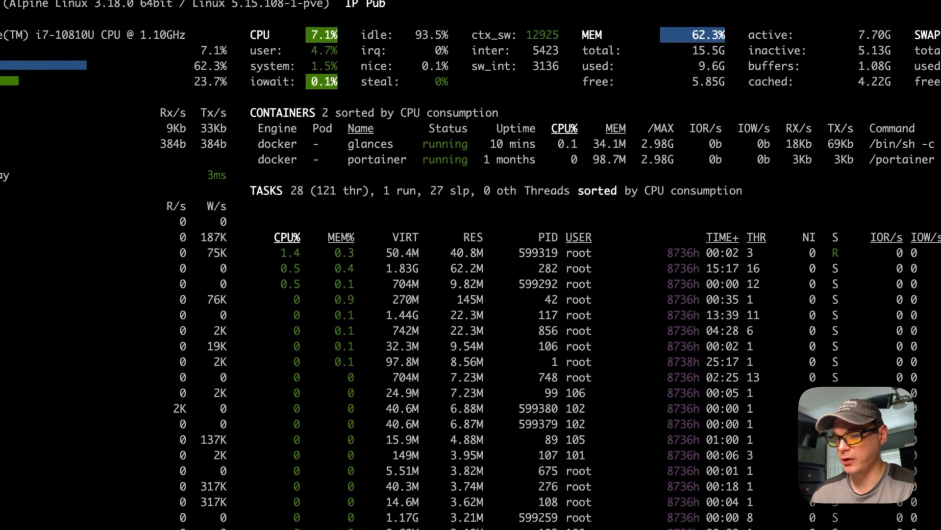
# Sort the Glances task list by TIME+ and review disk I/O, filesystem, sensors and containers
pyautogui.click(718, 236)
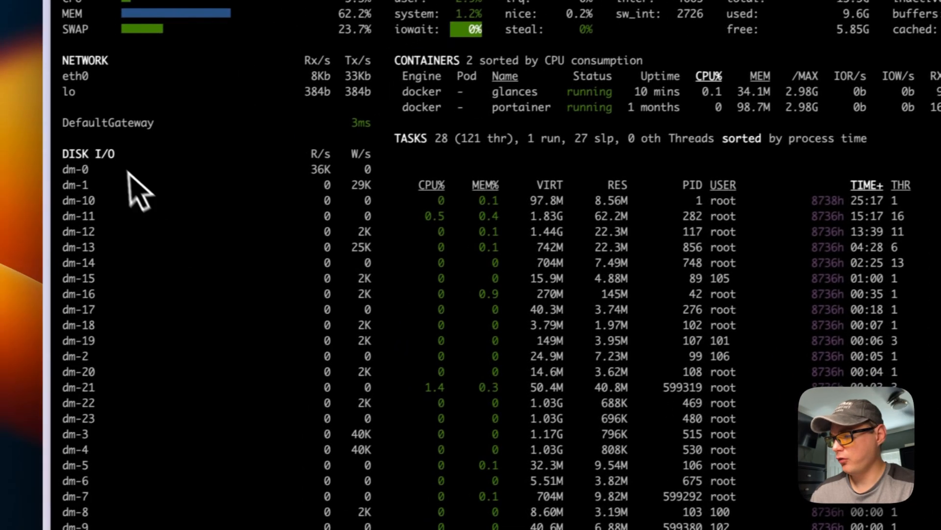
pyautogui.scroll(-3)
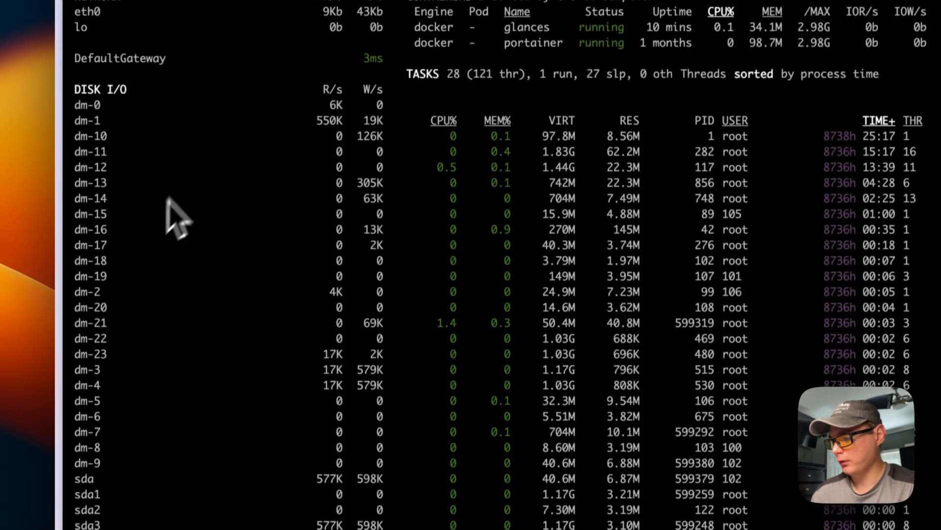
pyautogui.scroll(-3)
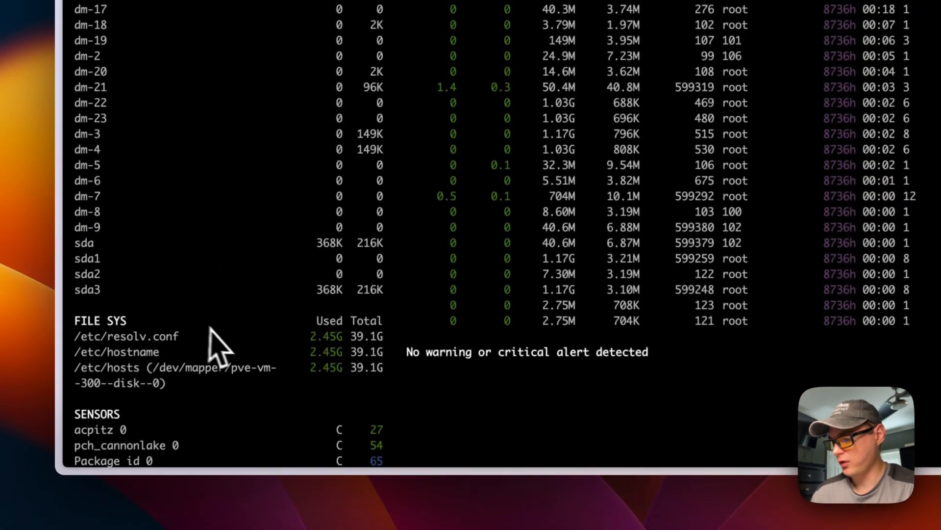
pyautogui.scroll(-3)
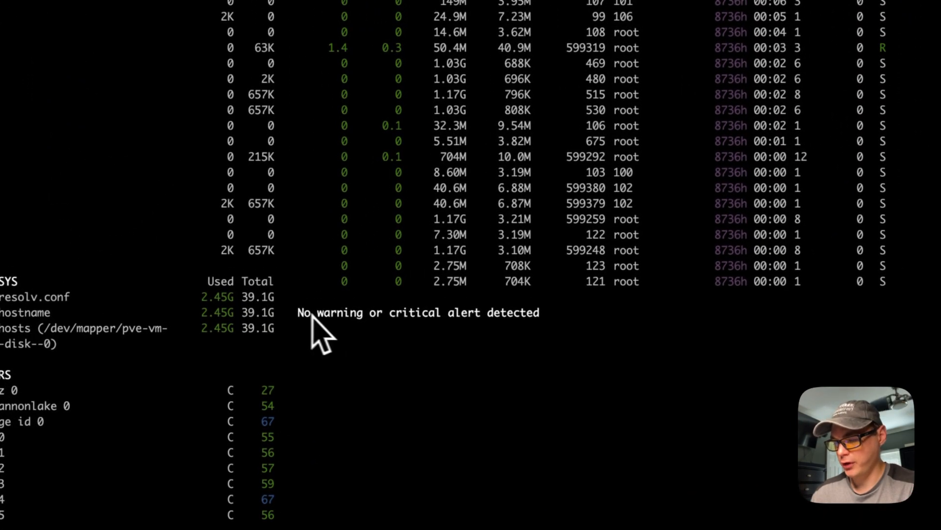
pyautogui.moveTo(486, 349)
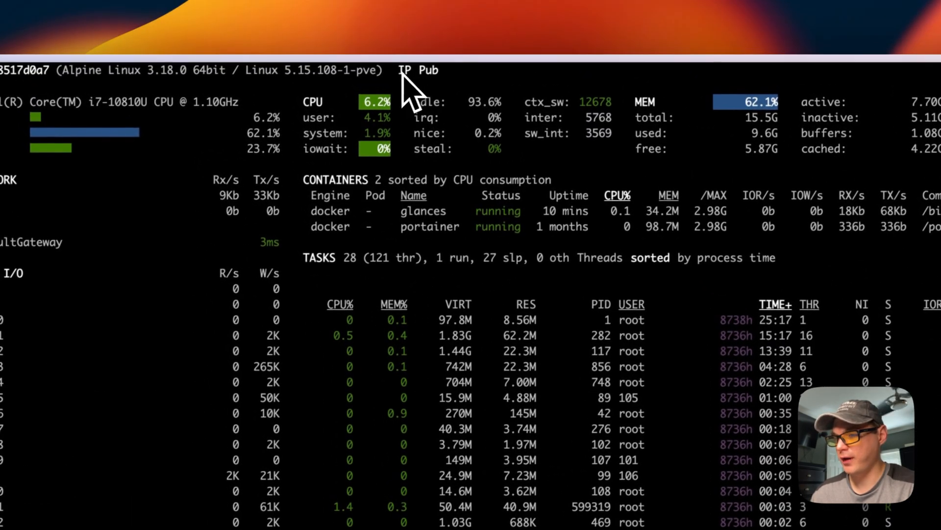
pyautogui.moveTo(432, 105)
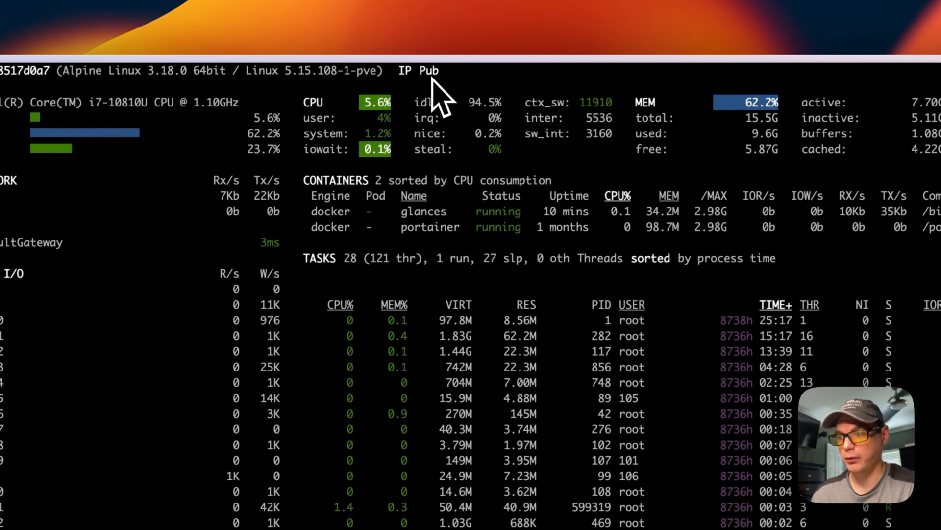
pyautogui.scroll(-3)
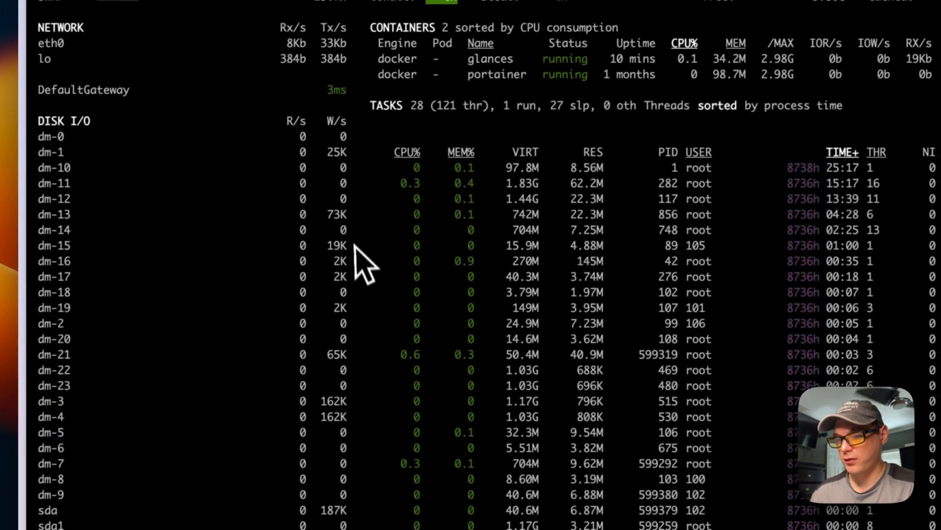